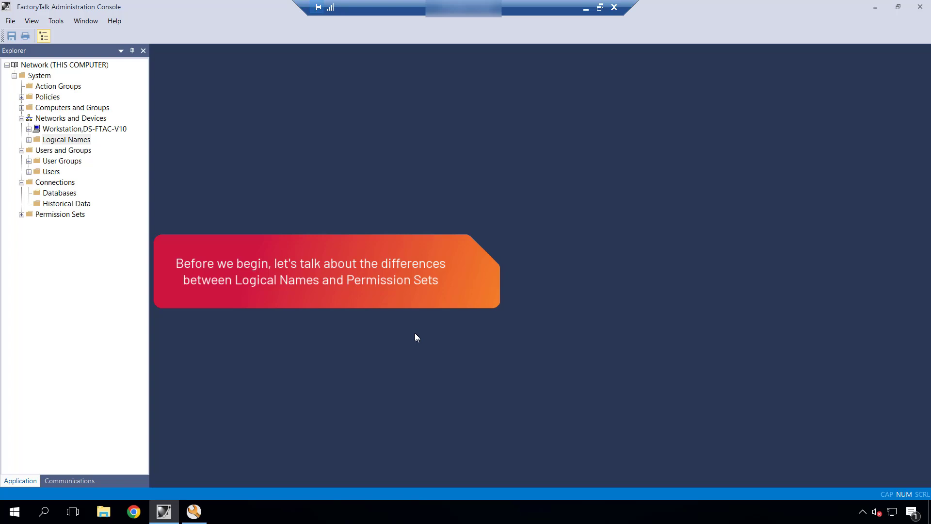
Expand Logical Names (AD010B05, FillerPLC) and Permission Sets (Filler_Area, Packaging_Area, Process_Area).
{"action": "left_click", "coordinate": [28, 142]}
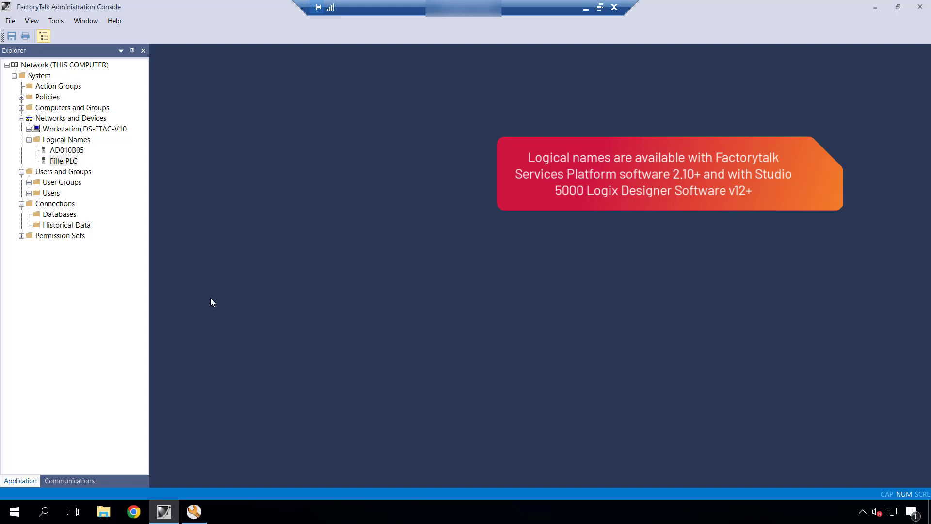
{"action": "left_click", "coordinate": [22, 237]}
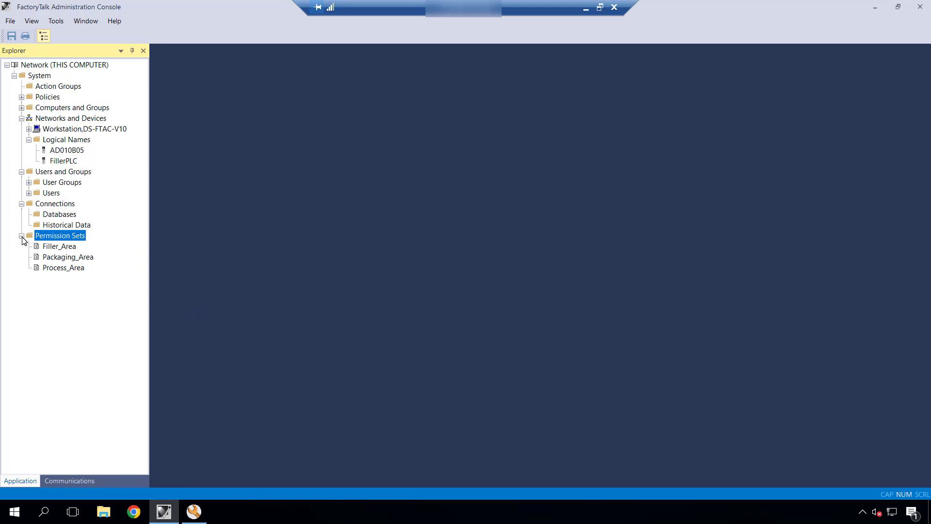
Collapse the Permission Sets folder so only top-level system folders remain listed.
{"action": "left_click", "coordinate": [60, 235]}
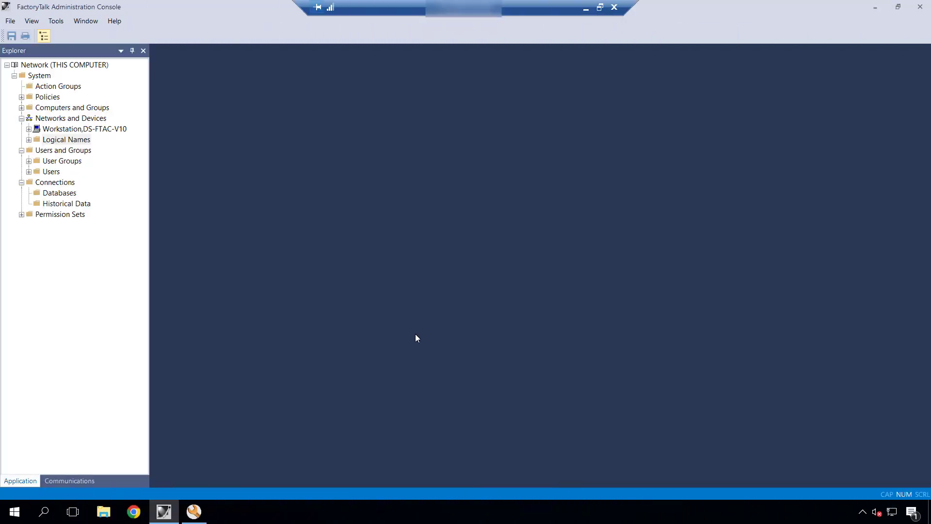
Expand Logical Names and bring up the Security settings for the FillerPLC controller.
{"action": "left_click", "coordinate": [67, 139]}
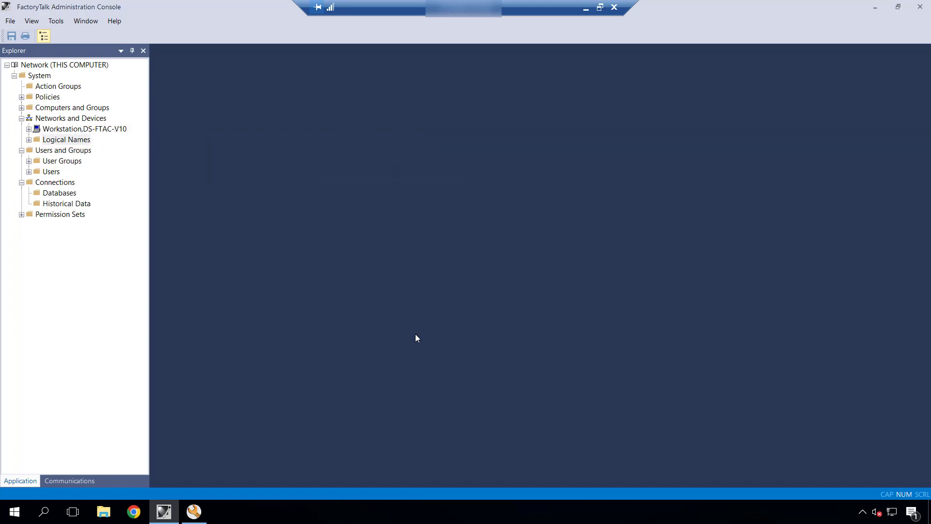
{"action": "left_click", "coordinate": [28, 139]}
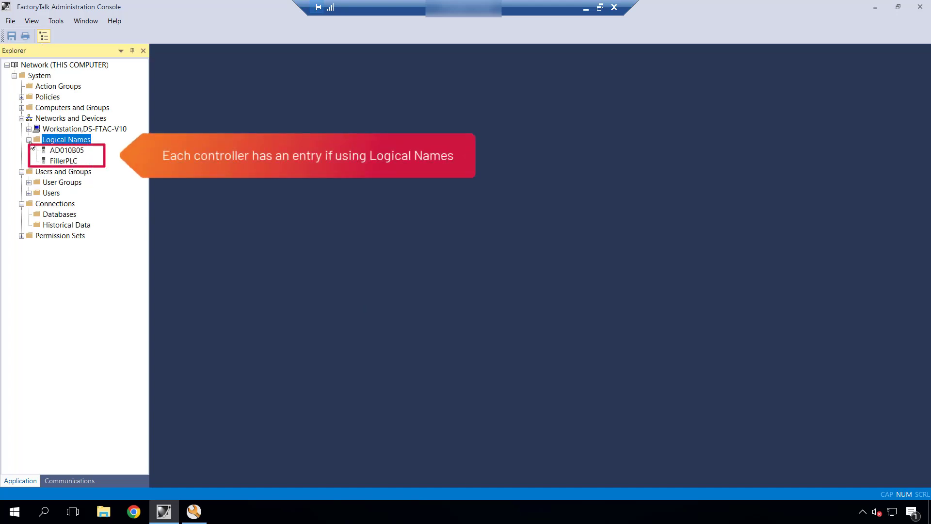
{"action": "left_click", "coordinate": [64, 160]}
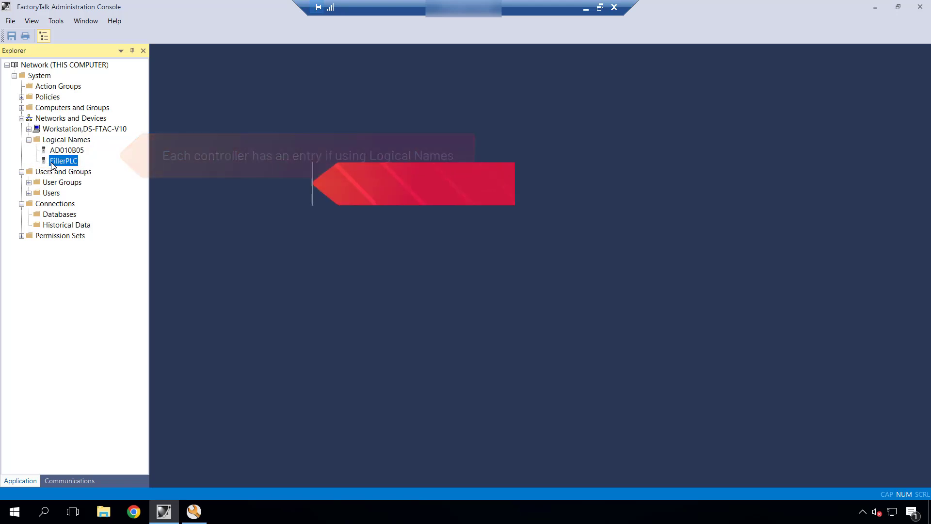
{"action": "right_click", "coordinate": [64, 160]}
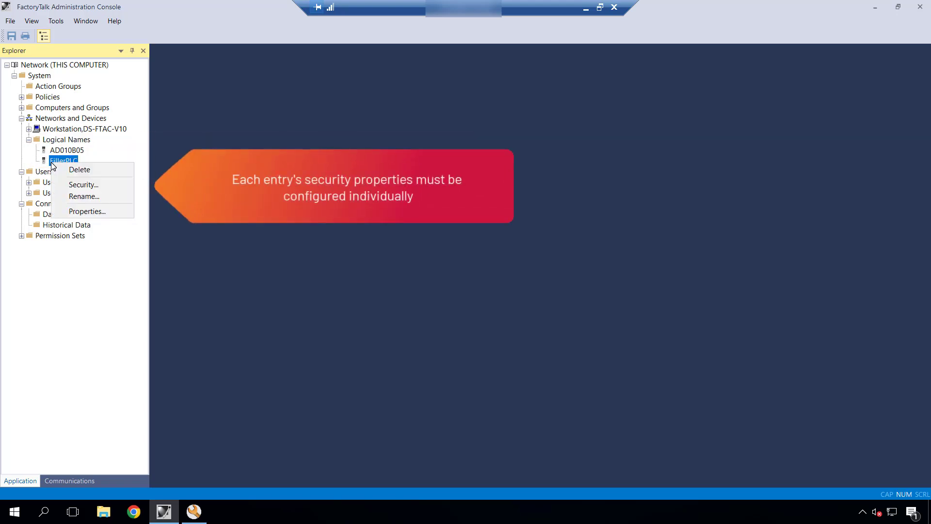
{"action": "mouse_move", "coordinate": [84, 185]}
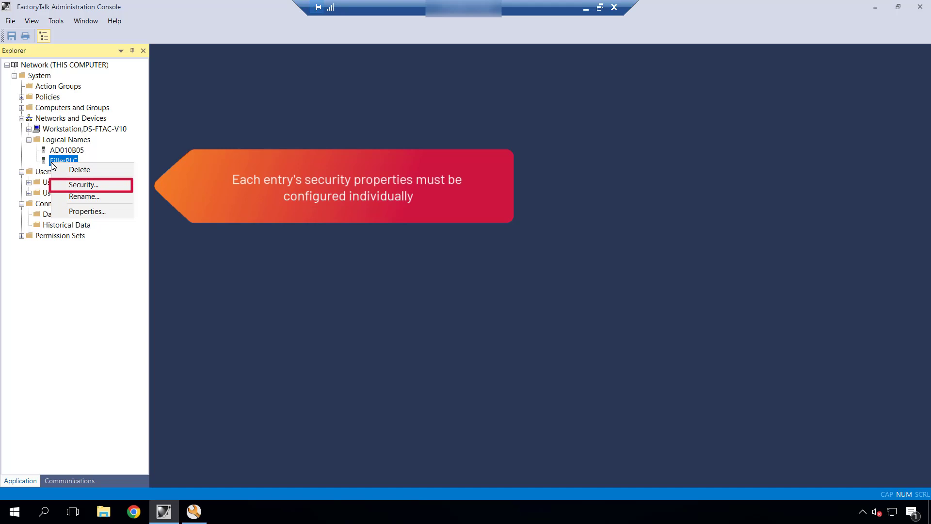
{"action": "mouse_move", "coordinate": [83, 185]}
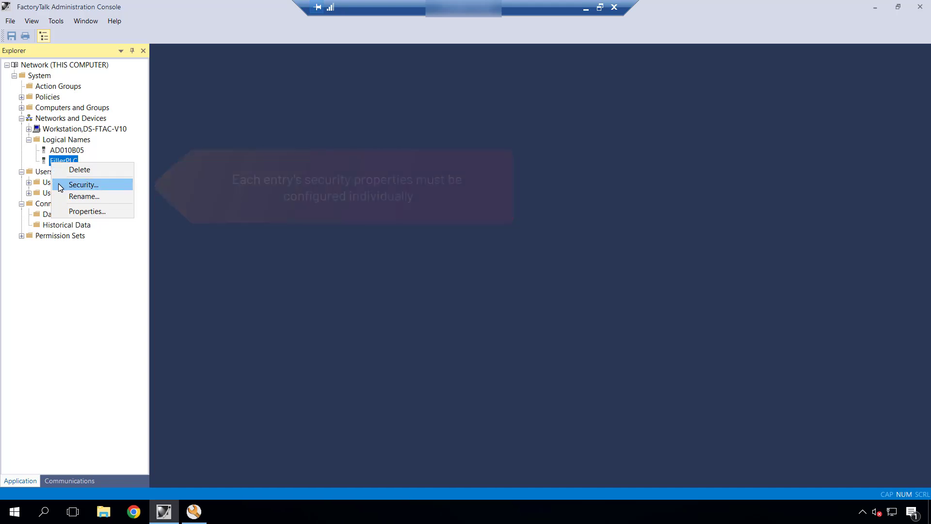
{"action": "left_click", "coordinate": [84, 185]}
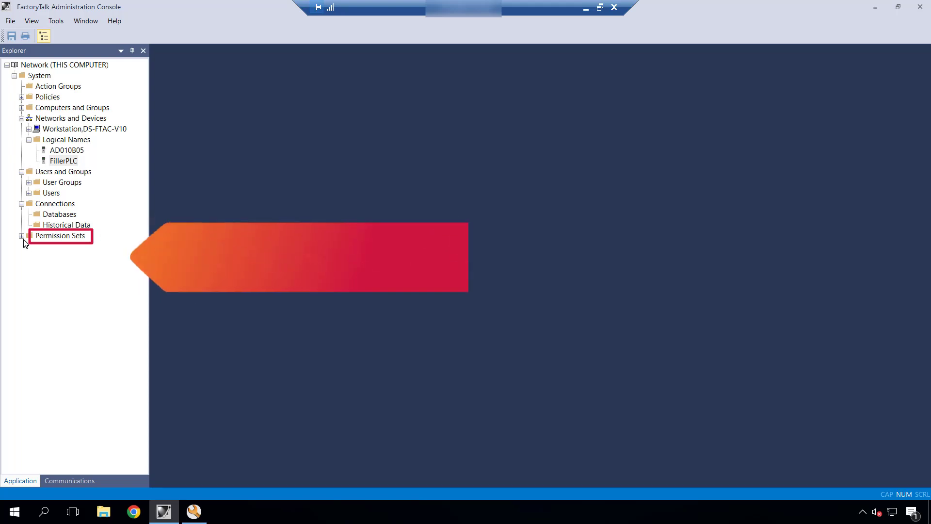
Review the Filler_Area permission set's Security settings and close them.
{"action": "left_click", "coordinate": [23, 235]}
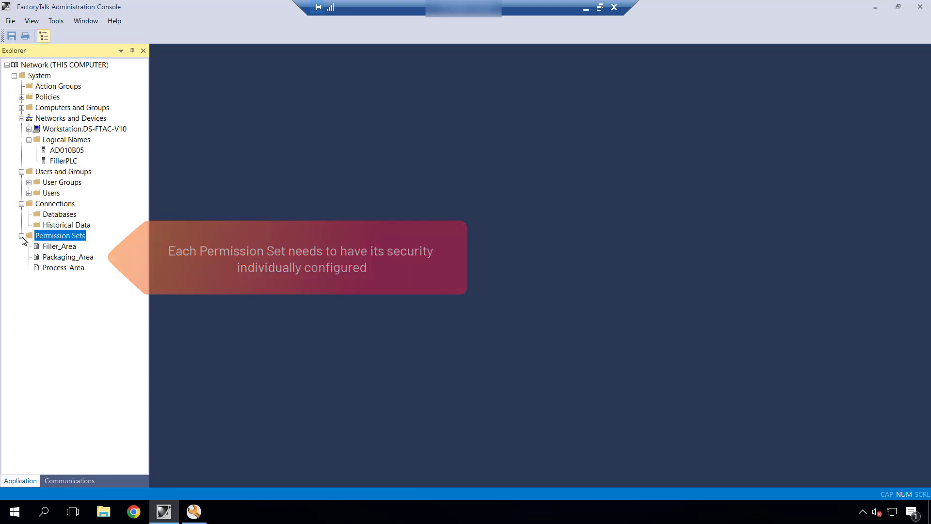
{"action": "right_click", "coordinate": [59, 246]}
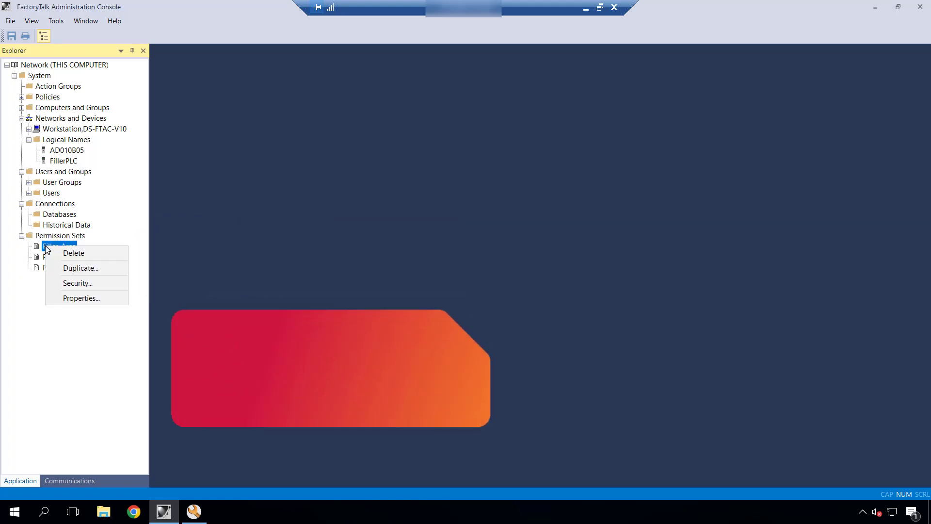
{"action": "mouse_move", "coordinate": [76, 282]}
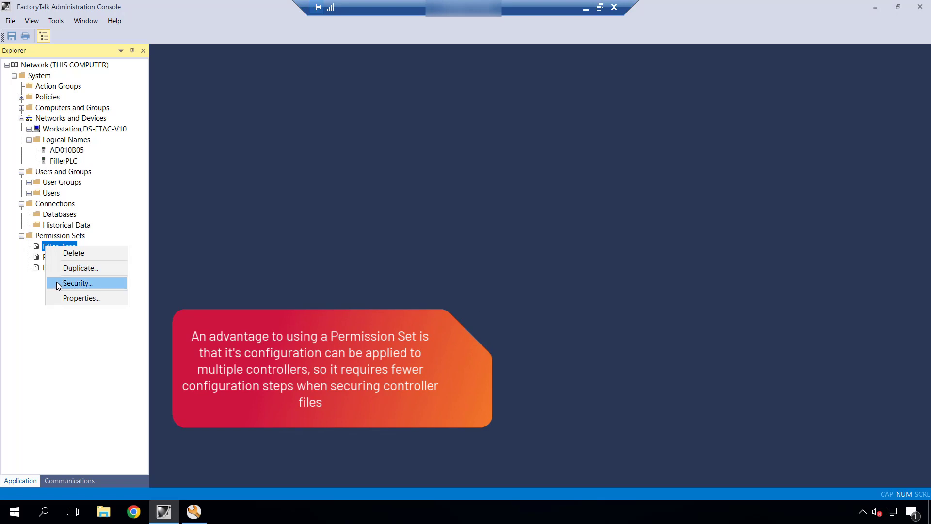
{"action": "left_click", "coordinate": [76, 282]}
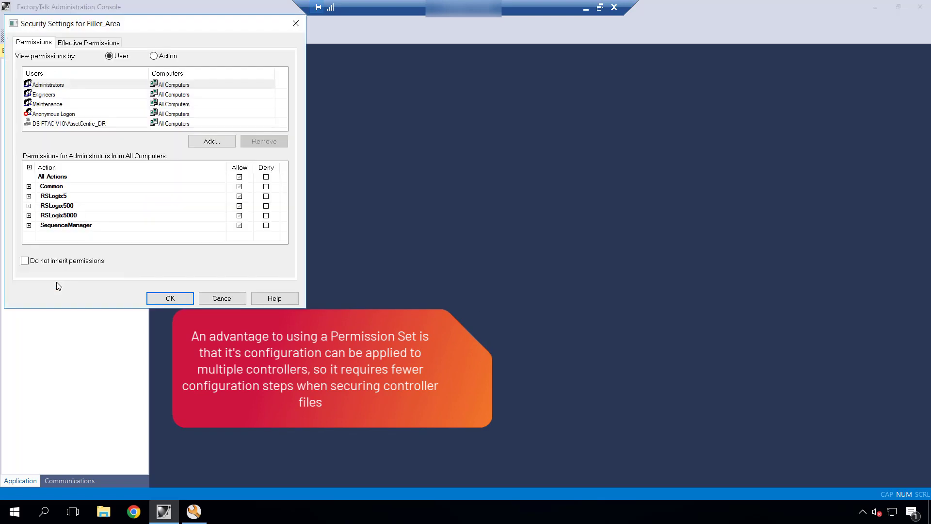
{"action": "mouse_move", "coordinate": [80, 289]}
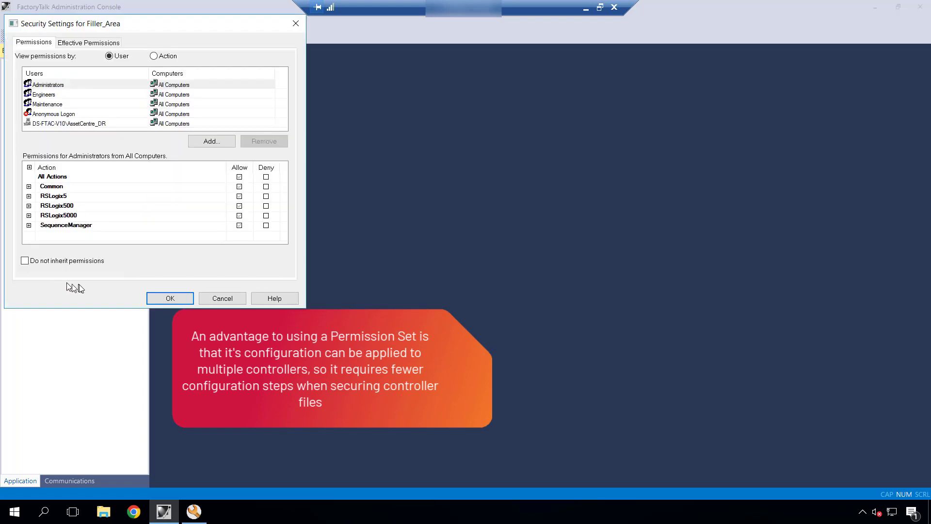
{"action": "left_click", "coordinate": [222, 298]}
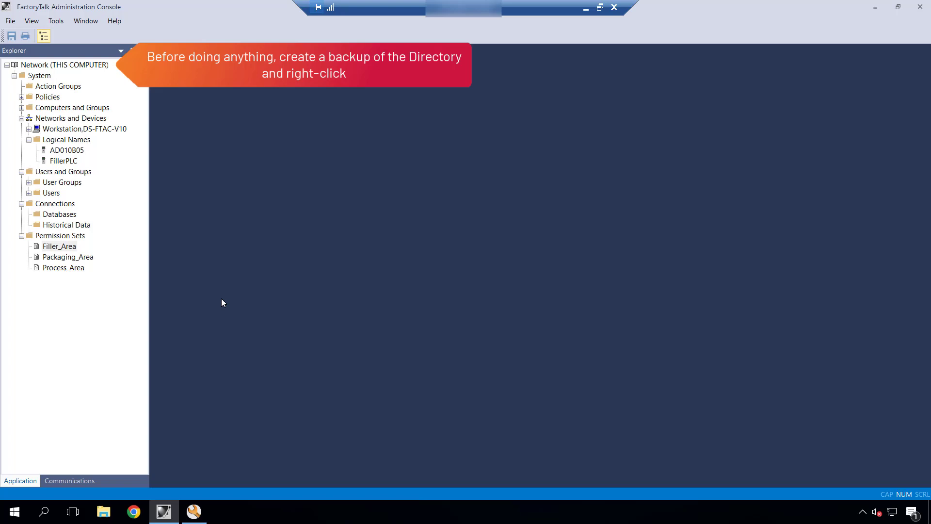
Start a Backup of Network (THIS COMPUTER) and append '_backup' to the archive name.
{"action": "left_click", "coordinate": [65, 65]}
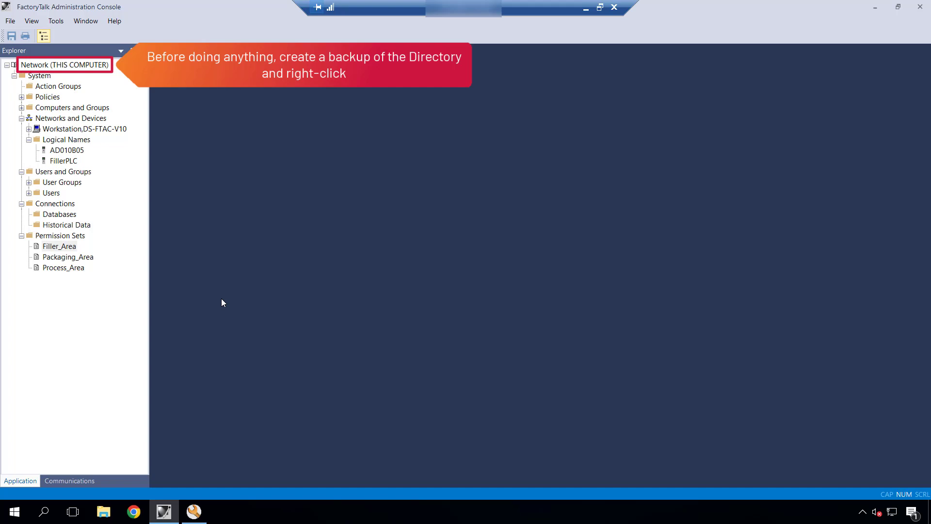
{"action": "mouse_move", "coordinate": [40, 71]}
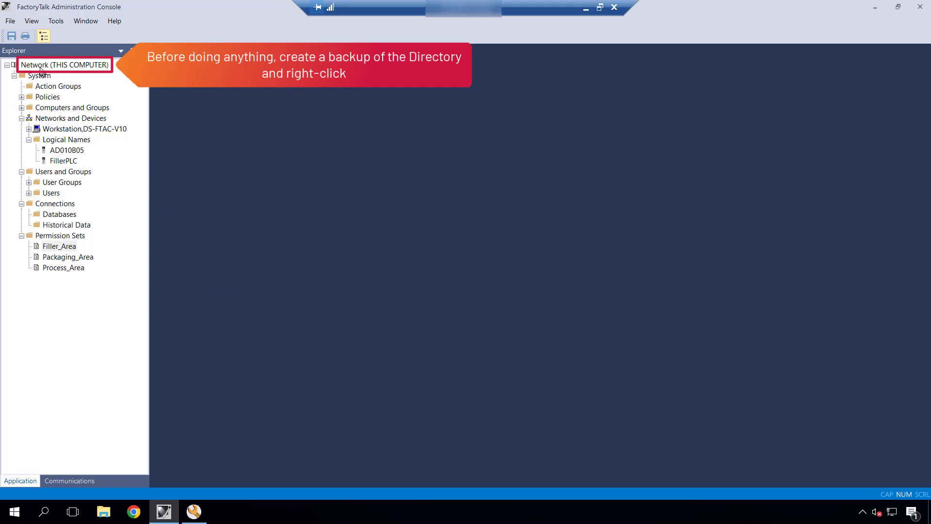
{"action": "right_click", "coordinate": [64, 65]}
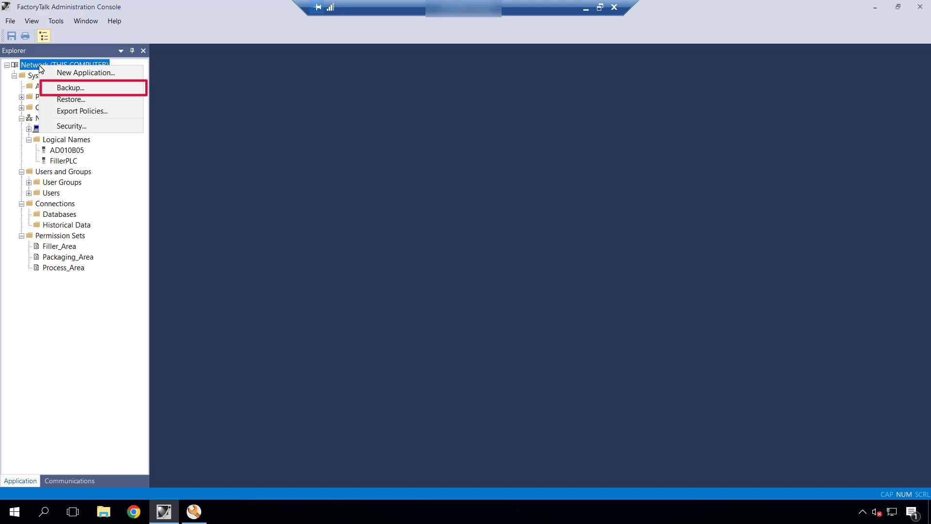
{"action": "left_click", "coordinate": [71, 88]}
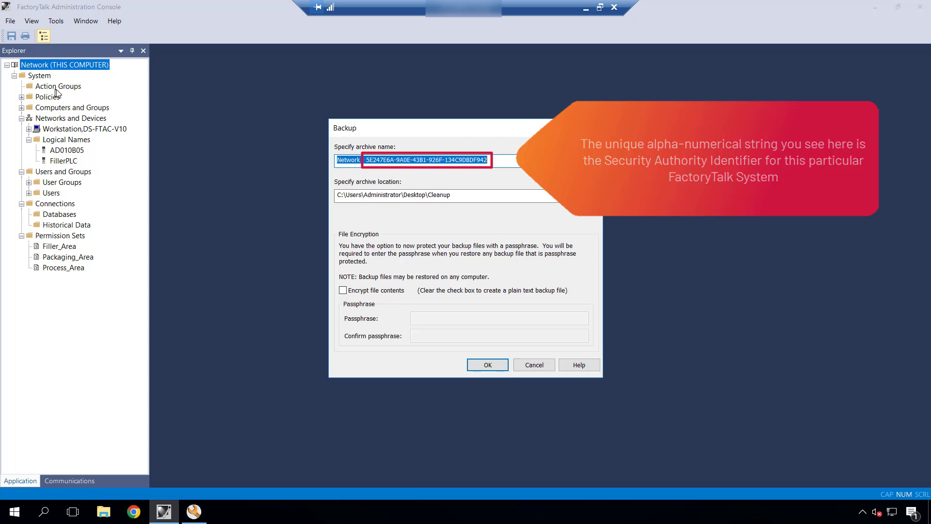
{"action": "left_click", "coordinate": [639, 204]}
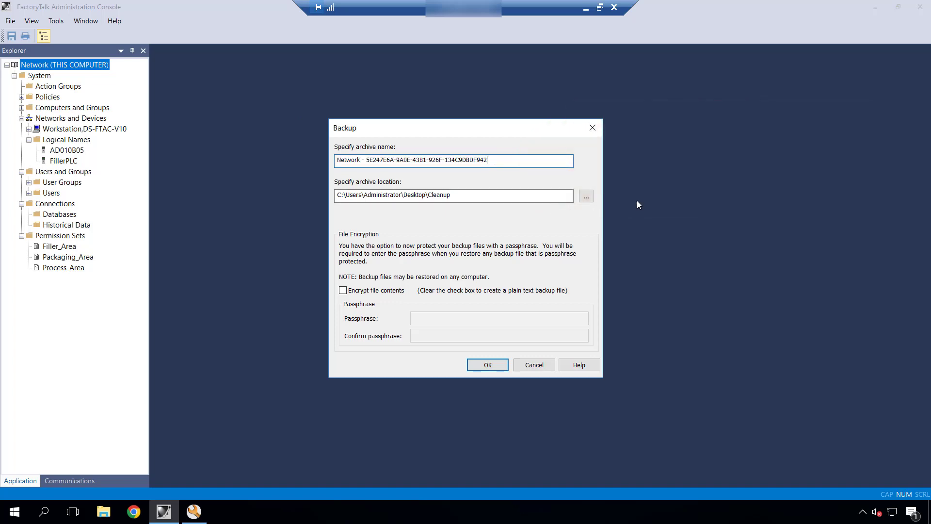
{"action": "type", "text": "_backup5"}
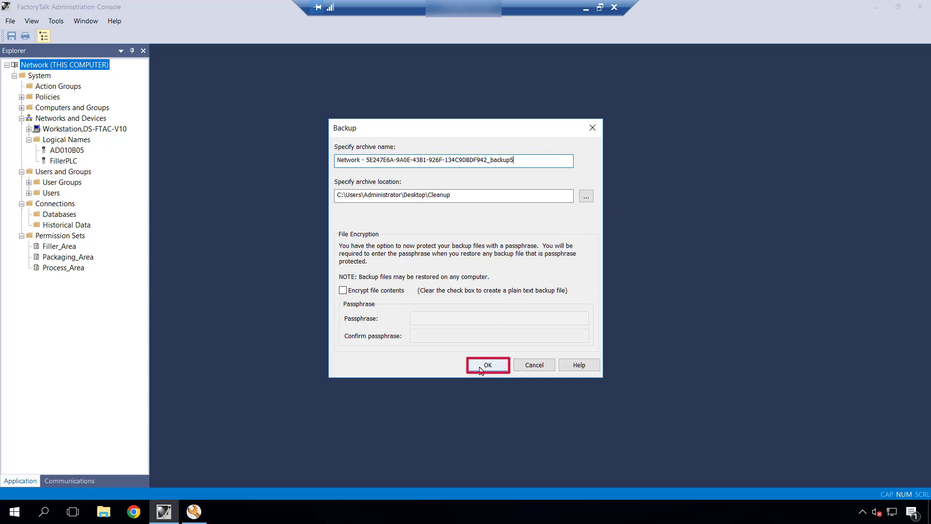
Run the network directory backup and acknowledge the success message.
{"action": "left_click", "coordinate": [487, 365]}
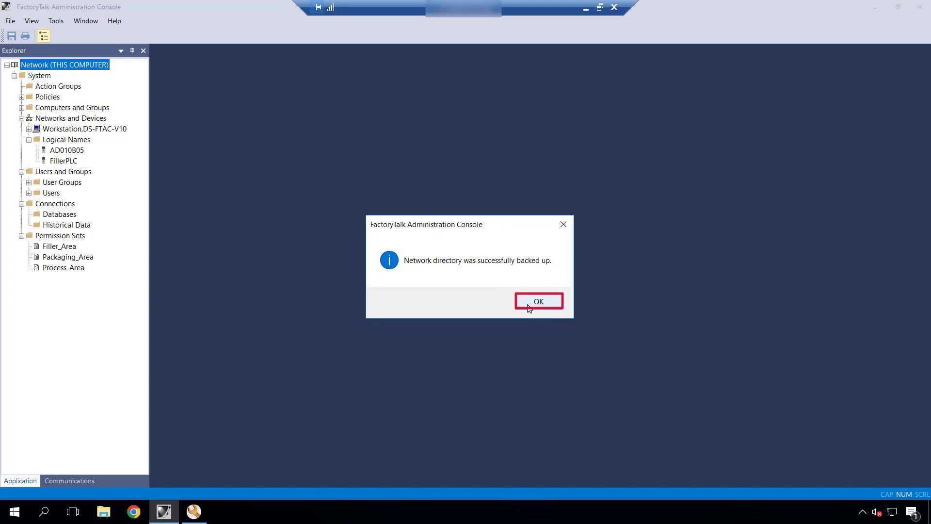
{"action": "left_click", "coordinate": [538, 301]}
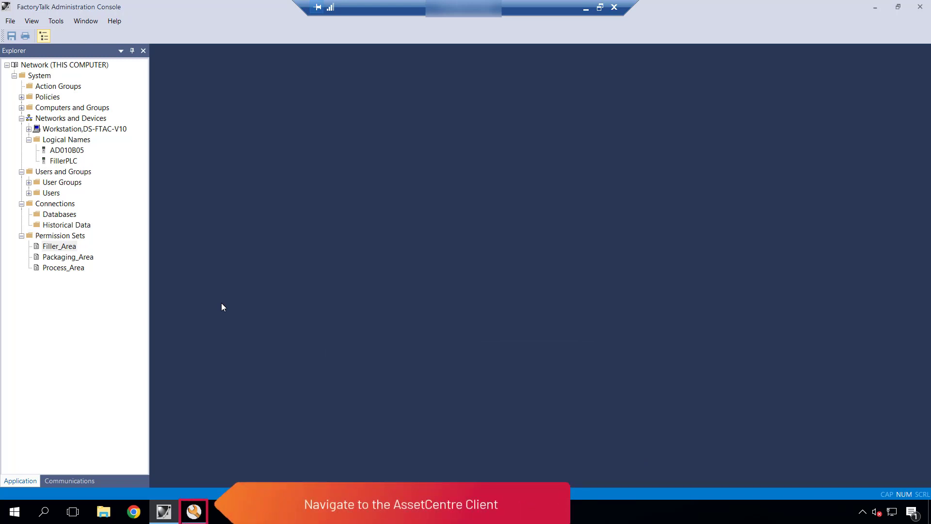
In the AssetCentre client, show Schedules and select the FTDirectory backup schedule.
{"action": "left_click", "coordinate": [193, 511]}
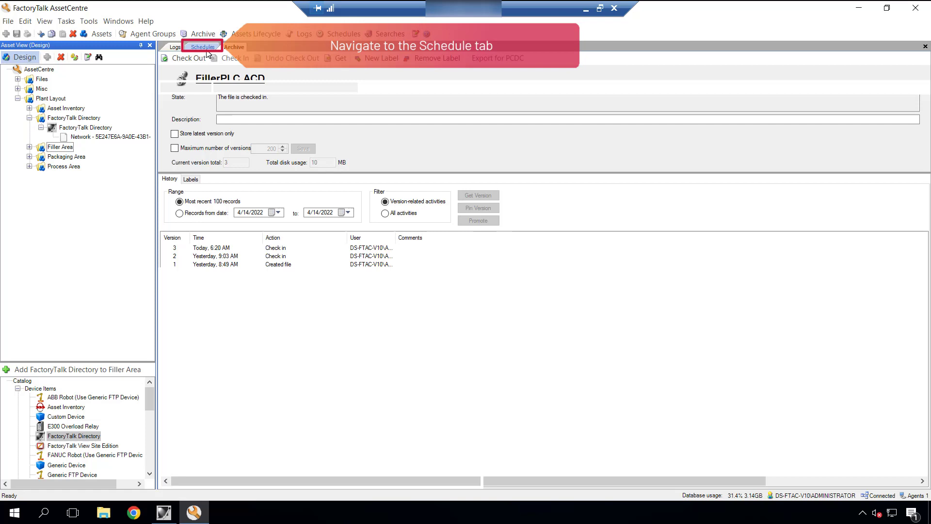
{"action": "left_click", "coordinate": [203, 46]}
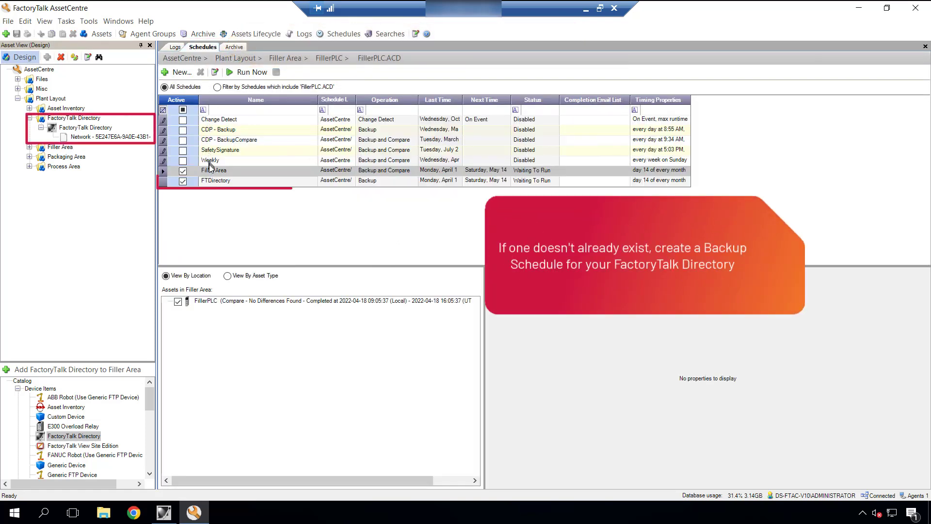
{"action": "left_click", "coordinate": [215, 180]}
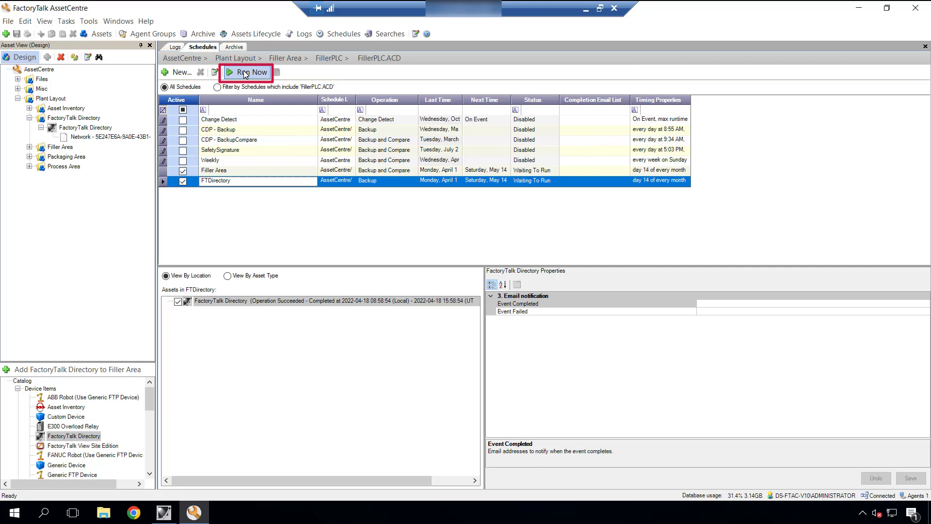
Run the FTDirectory schedule now, then go to the Filler Area in the plant layout.
{"action": "left_click", "coordinate": [245, 72]}
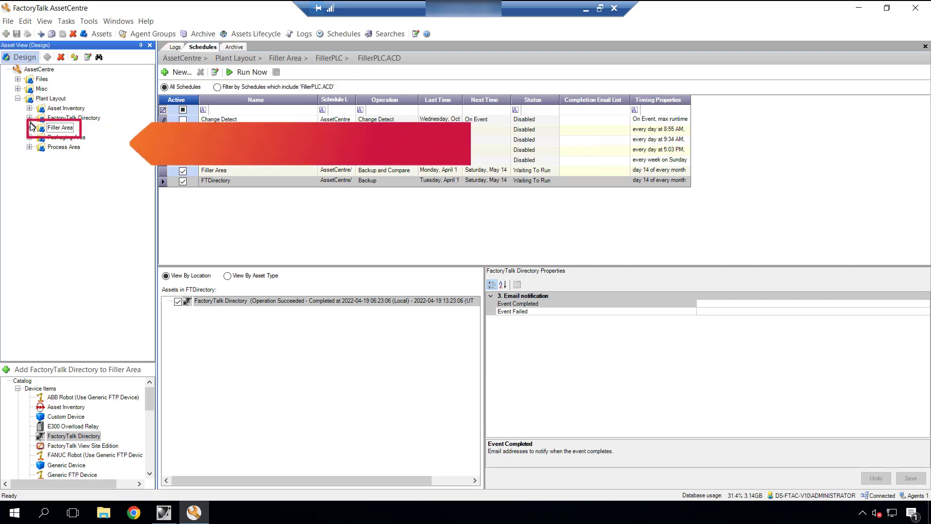
{"action": "left_click", "coordinate": [29, 131]}
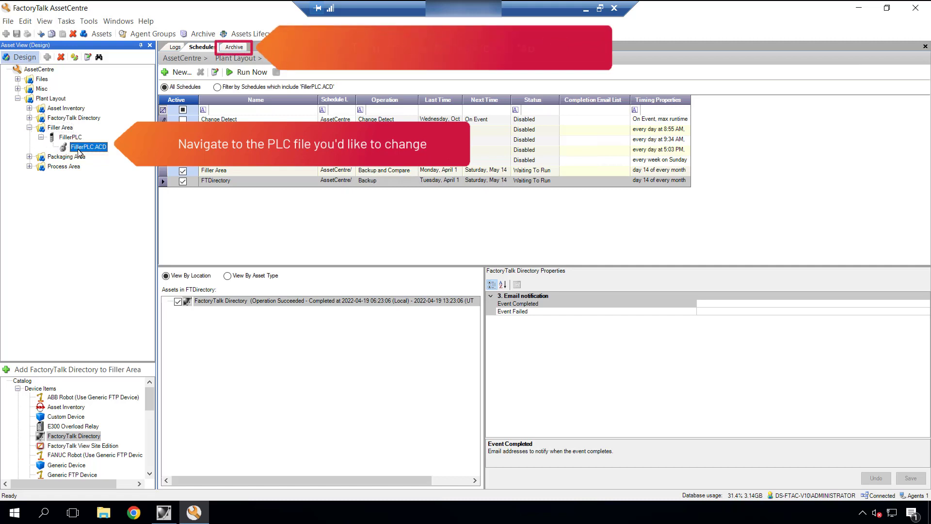
Check out FillerPLC.ACD from the archive with a local copy so it opens in Logix Designer.
{"action": "left_click", "coordinate": [88, 146]}
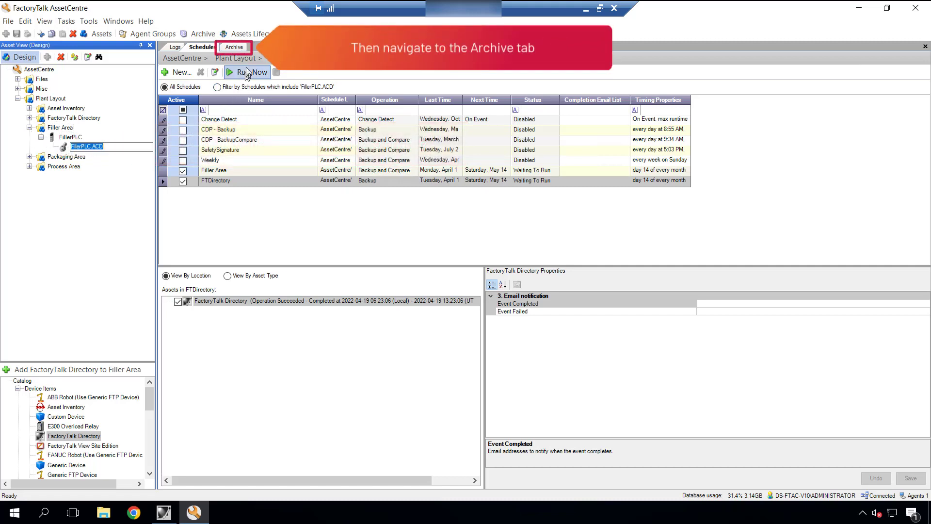
{"action": "left_click", "coordinate": [235, 47]}
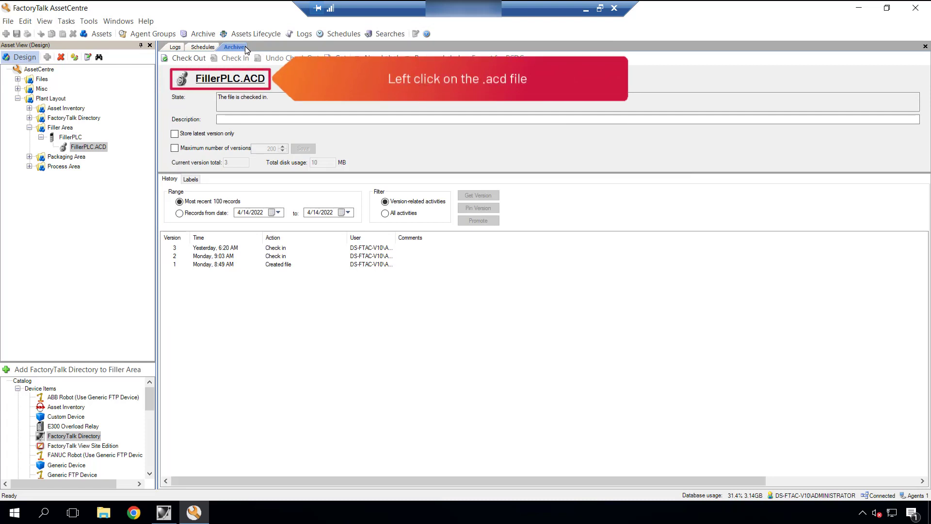
{"action": "left_click", "coordinate": [230, 79]}
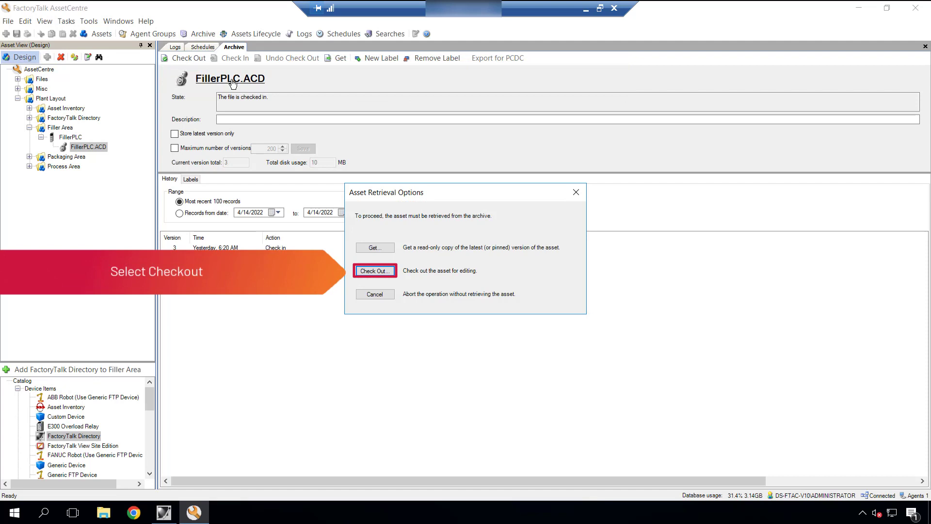
{"action": "mouse_move", "coordinate": [367, 260]}
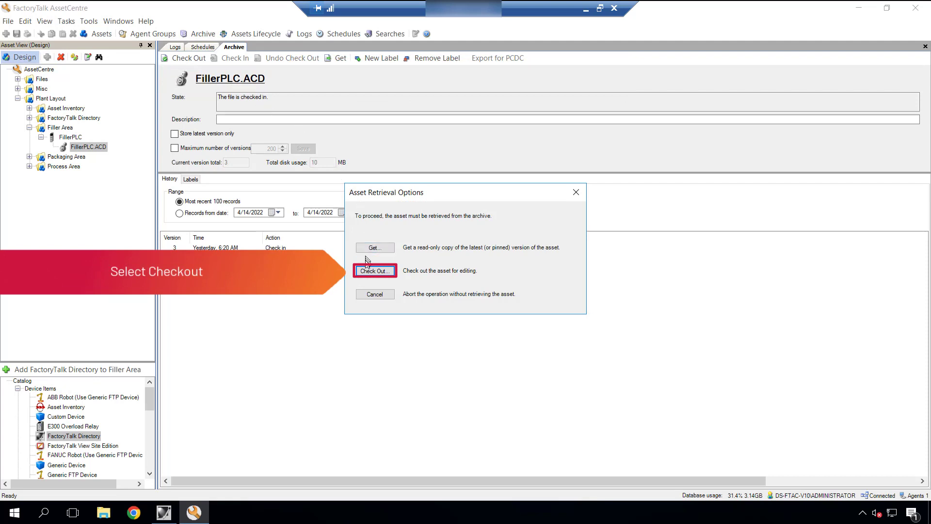
{"action": "left_click", "coordinate": [374, 270]}
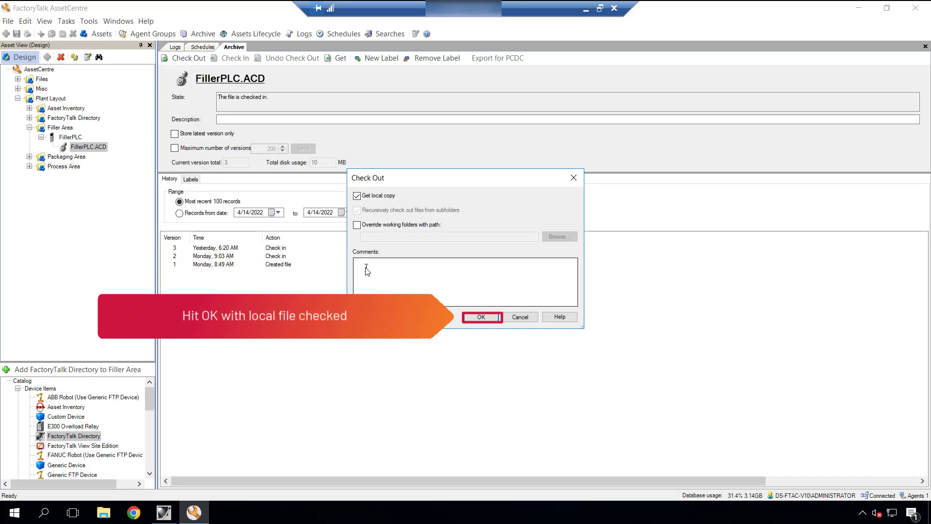
{"action": "left_click", "coordinate": [481, 317]}
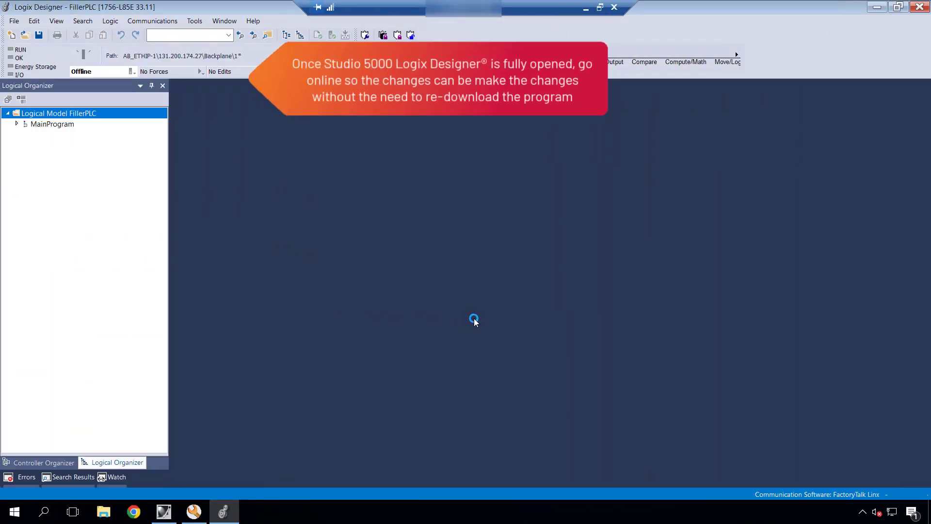
Go Online with FillerPLC from the Controller Organizer and bring up its controller properties.
{"action": "left_click", "coordinate": [43, 463]}
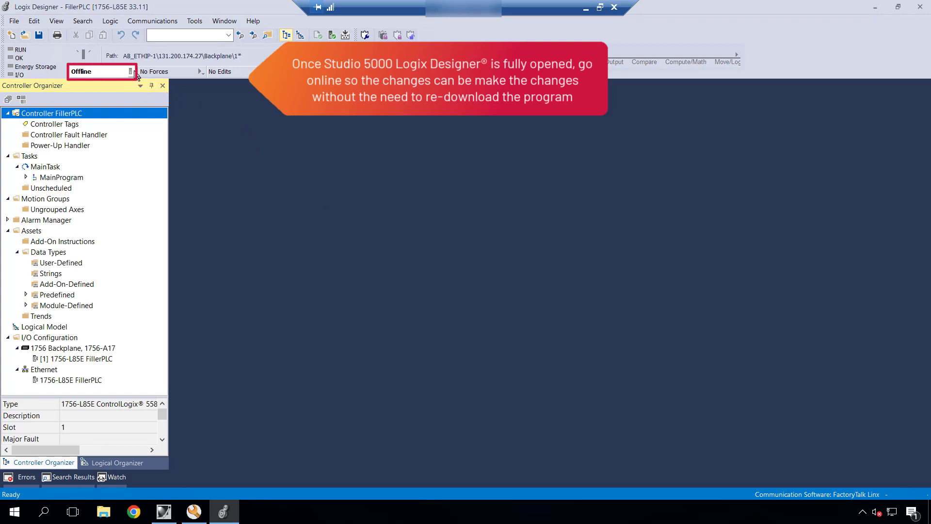
{"action": "left_click", "coordinate": [134, 71]}
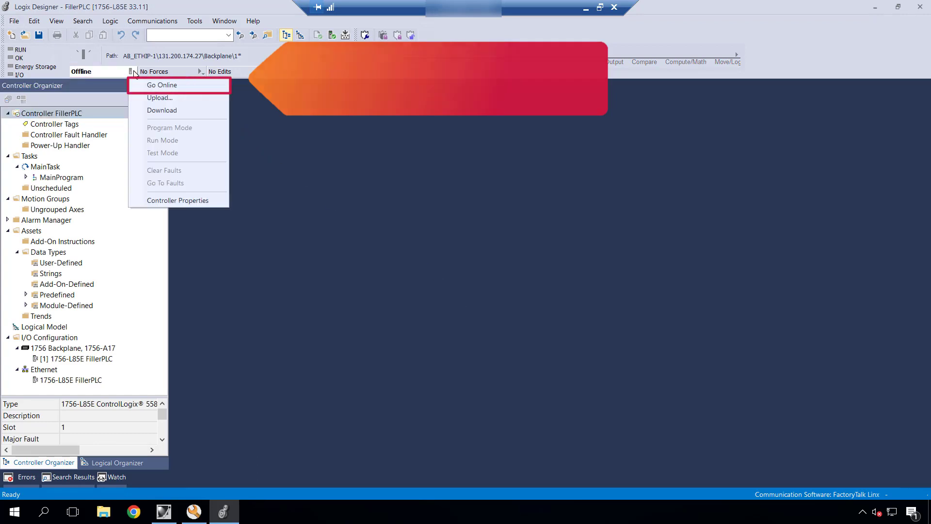
{"action": "left_click", "coordinate": [161, 84]}
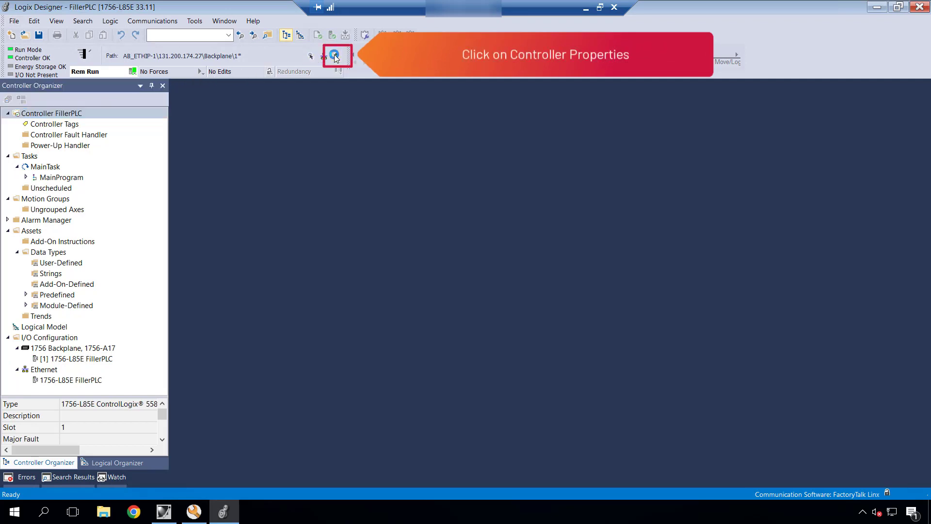
{"action": "left_click", "coordinate": [335, 56]}
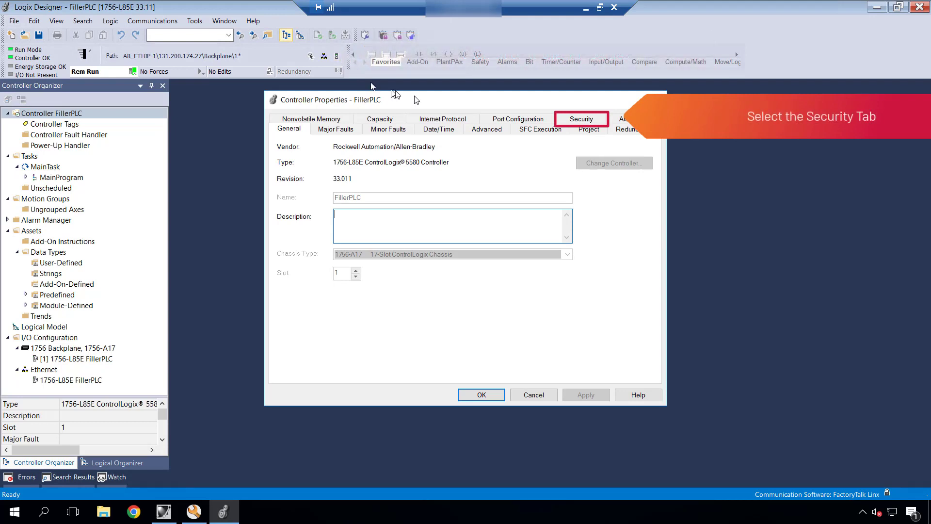
Secure the controller with the Filler_Area permission set, applying and confirming the warning.
{"action": "left_click", "coordinate": [581, 118]}
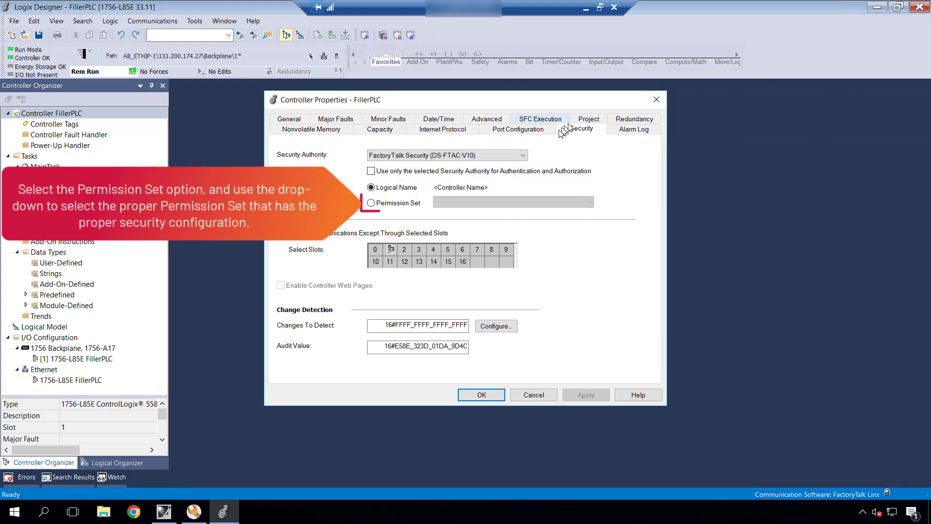
{"action": "left_click", "coordinate": [371, 202]}
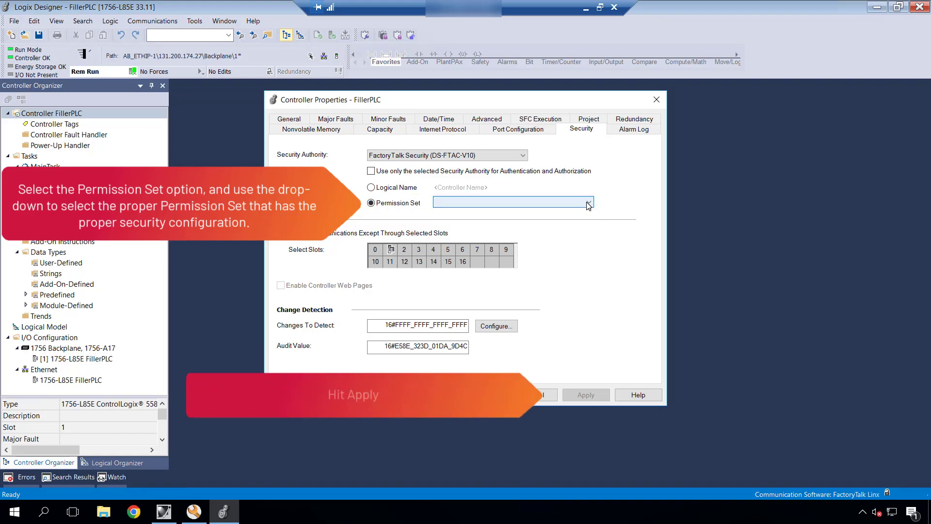
{"action": "left_click", "coordinate": [586, 203]}
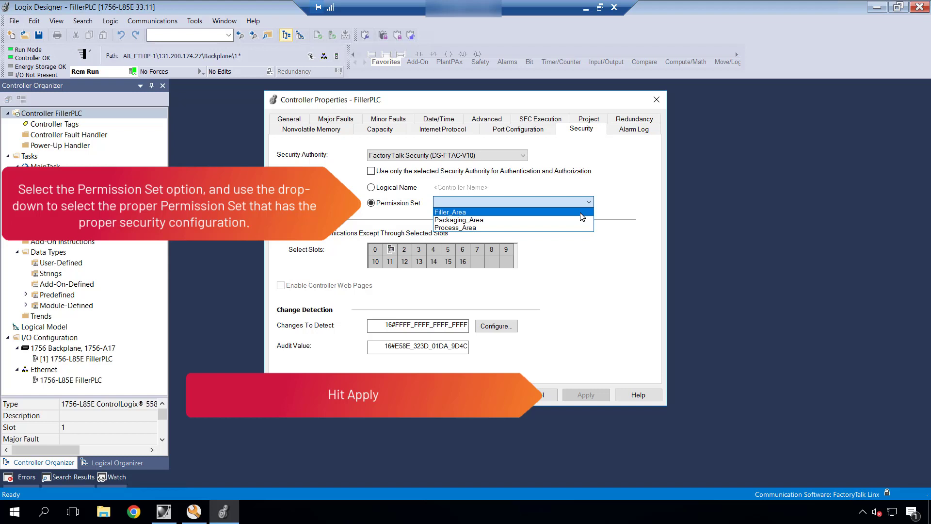
{"action": "left_click", "coordinate": [450, 211]}
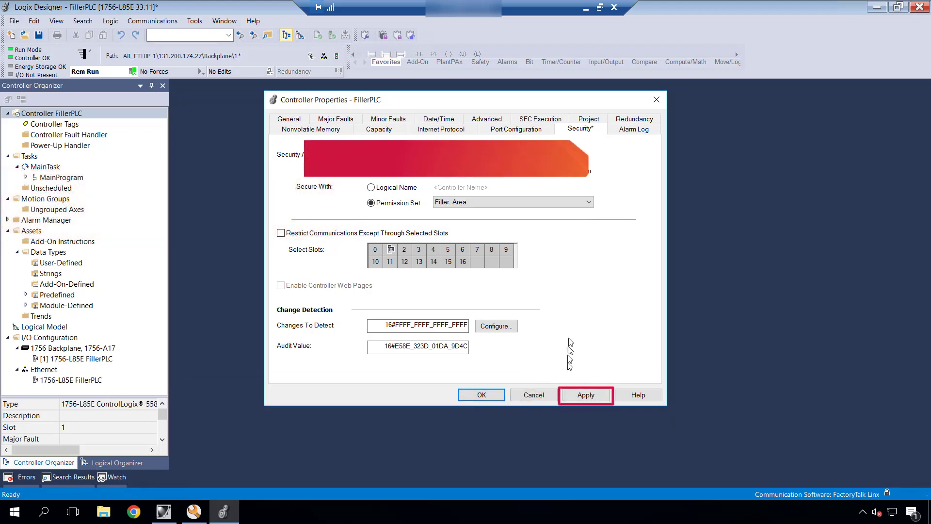
{"action": "left_click", "coordinate": [584, 395]}
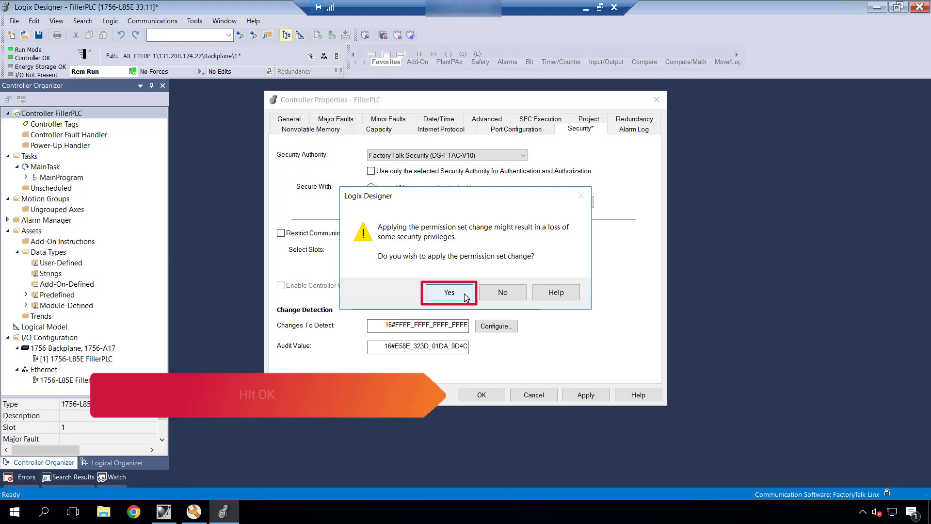
{"action": "left_click", "coordinate": [449, 292]}
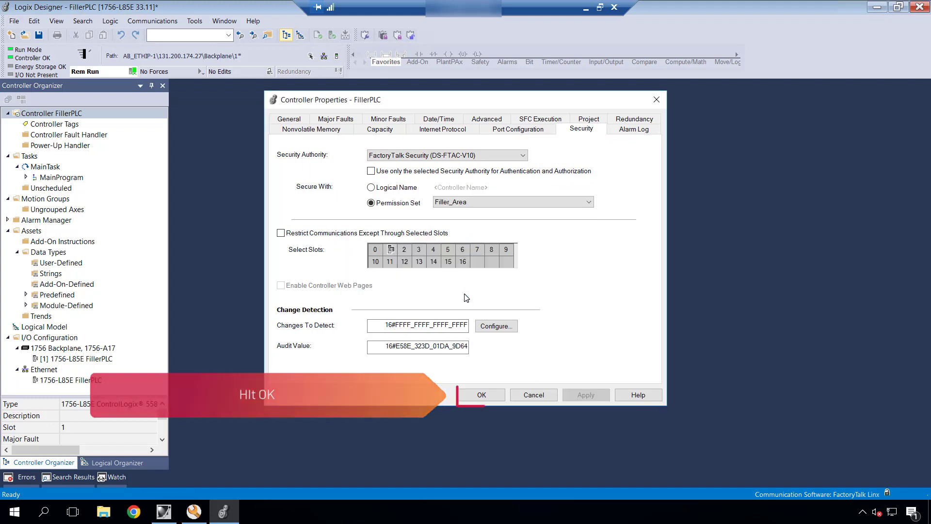
Accept the controller properties and close the project, saving FillerPLC.ACD.
{"action": "left_click", "coordinate": [481, 395]}
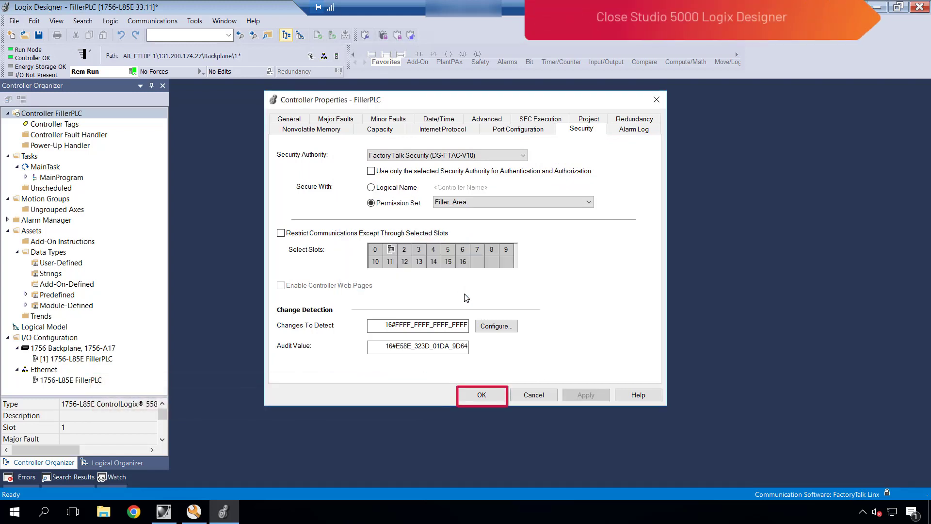
{"action": "left_click", "coordinate": [481, 395]}
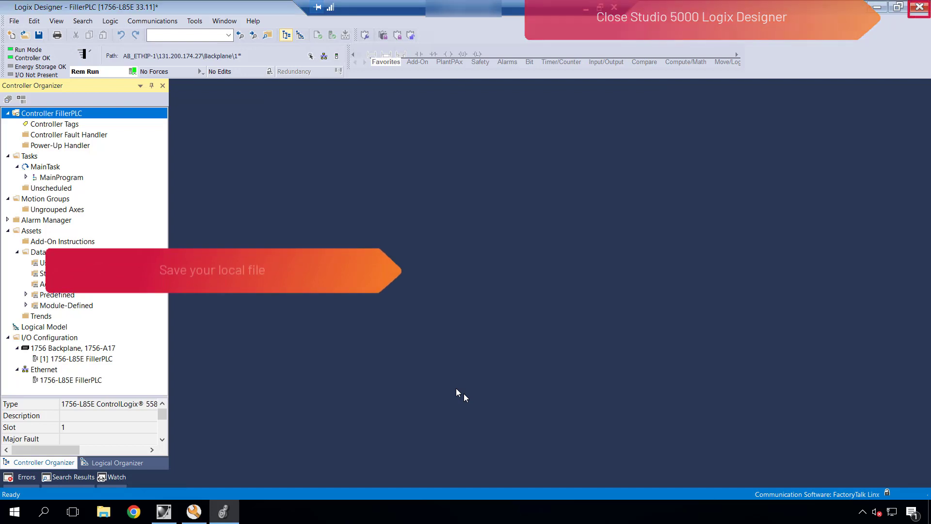
{"action": "left_click", "coordinate": [919, 7]}
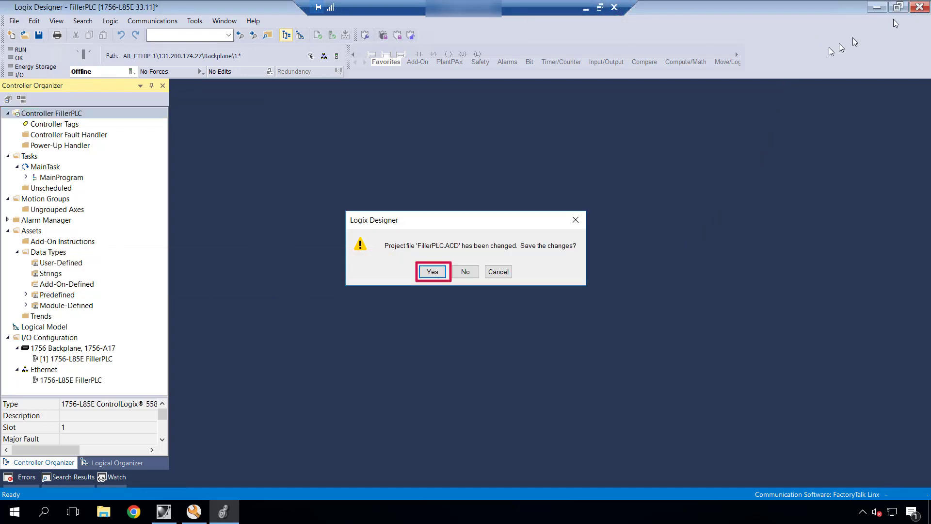
{"action": "left_click", "coordinate": [431, 272]}
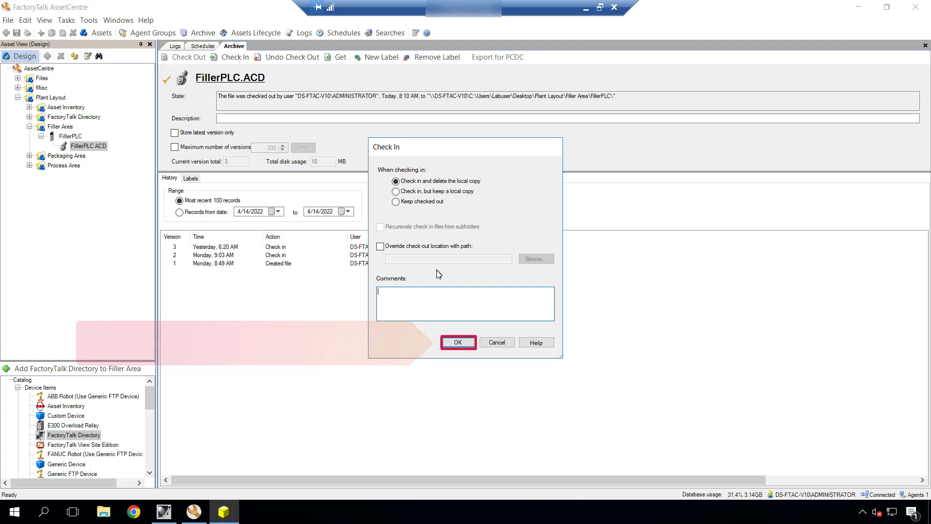
Check FillerPLC.ACD back into AssetCentre as version 4 and return to Administration Console.
{"action": "left_click", "coordinate": [457, 342]}
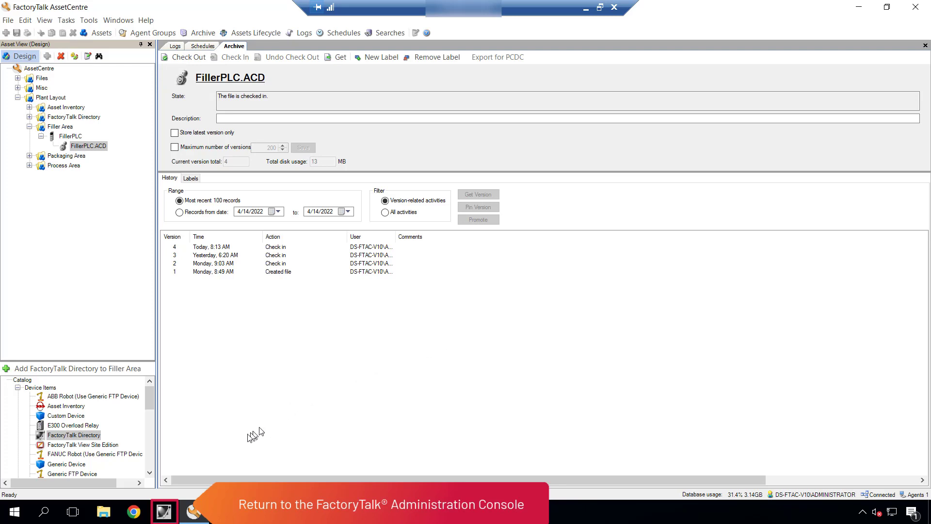
{"action": "left_click", "coordinate": [164, 512]}
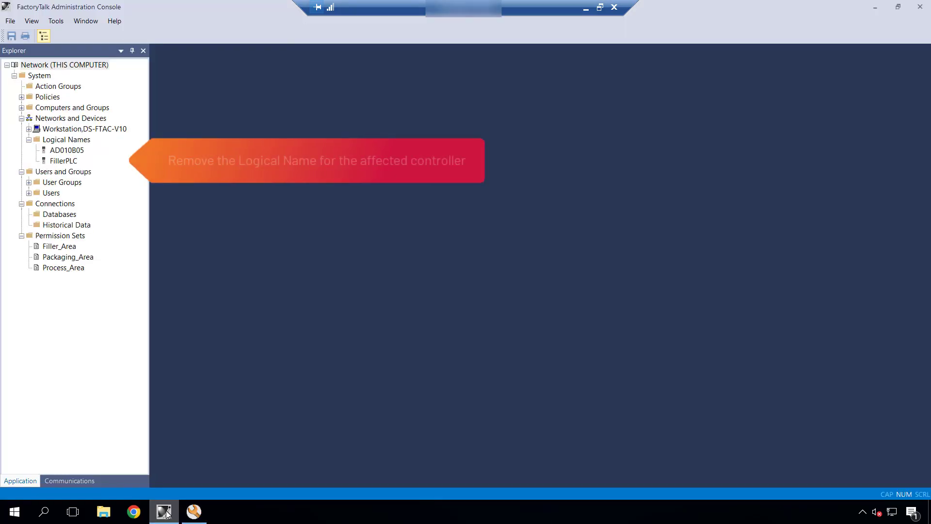
Delete the FillerPLC logical name under Networks and Devices and confirm.
{"action": "left_click", "coordinate": [64, 161]}
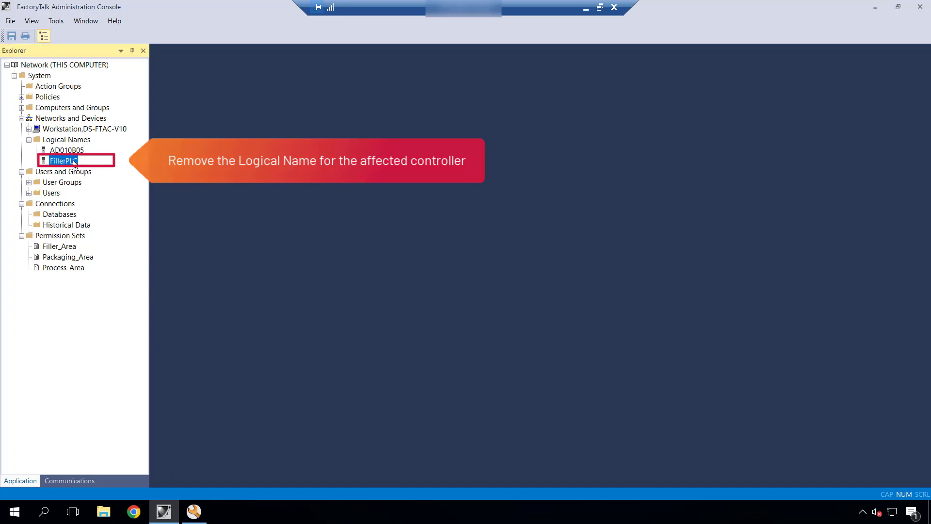
{"action": "right_click", "coordinate": [62, 160]}
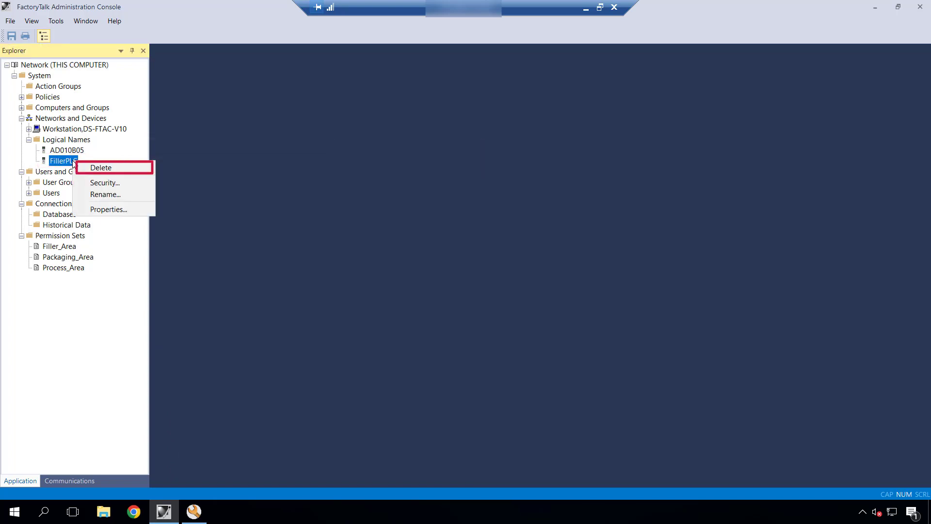
{"action": "left_click", "coordinate": [99, 167]}
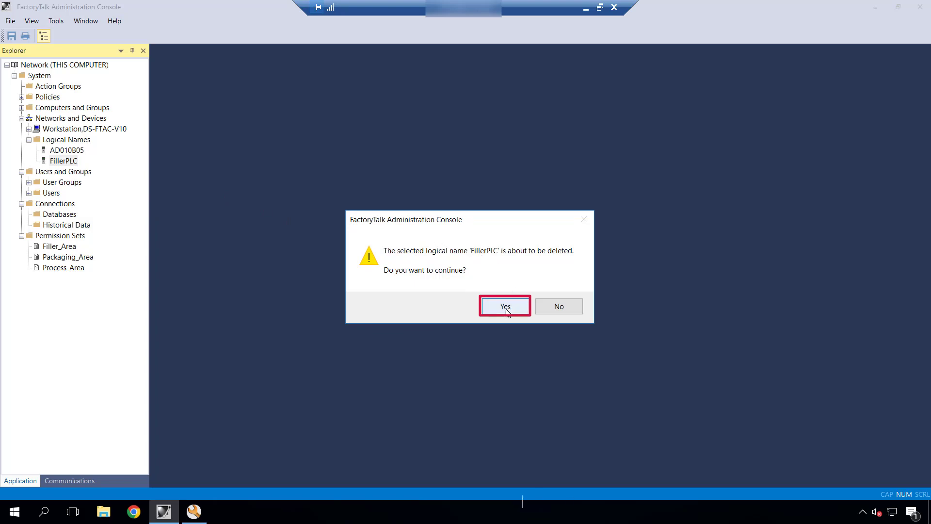
{"action": "left_click", "coordinate": [505, 305]}
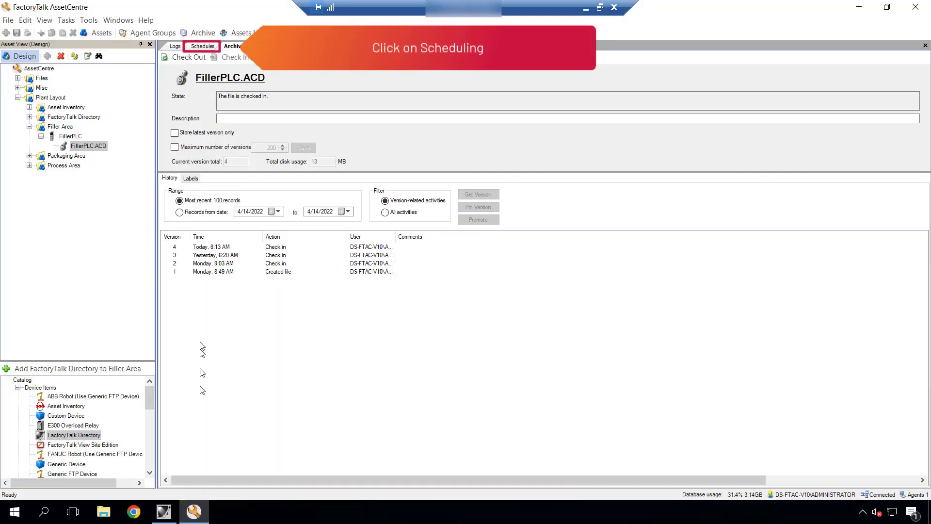
Start the Filler Area backup schedule immediately with Run Now.
{"action": "left_click", "coordinate": [203, 45]}
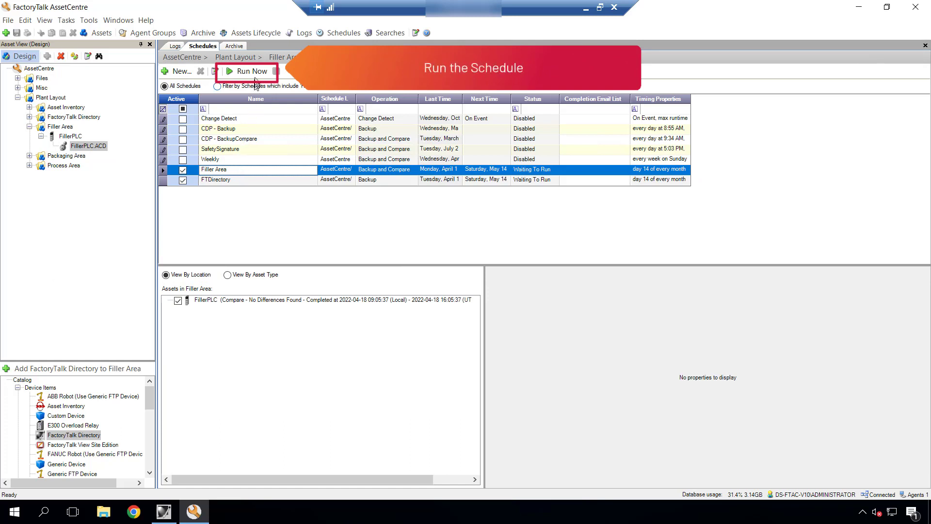
{"action": "left_click", "coordinate": [245, 71]}
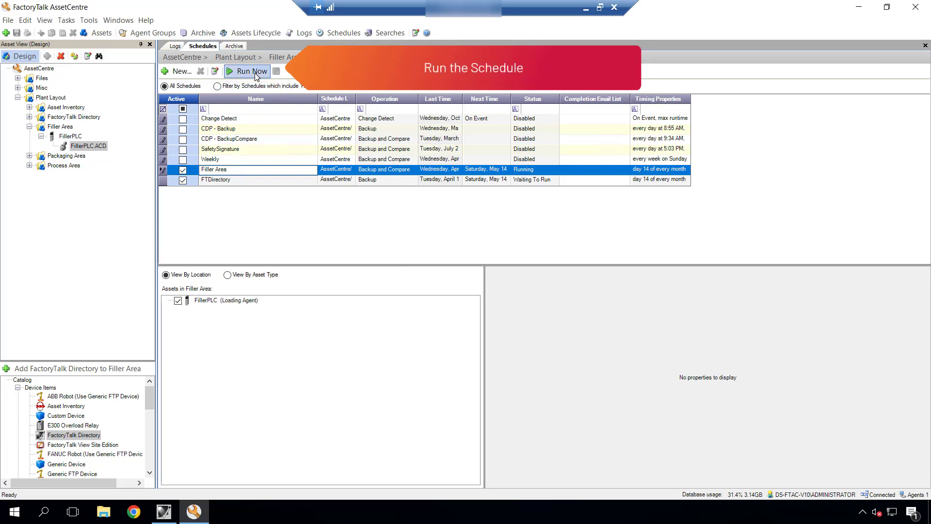